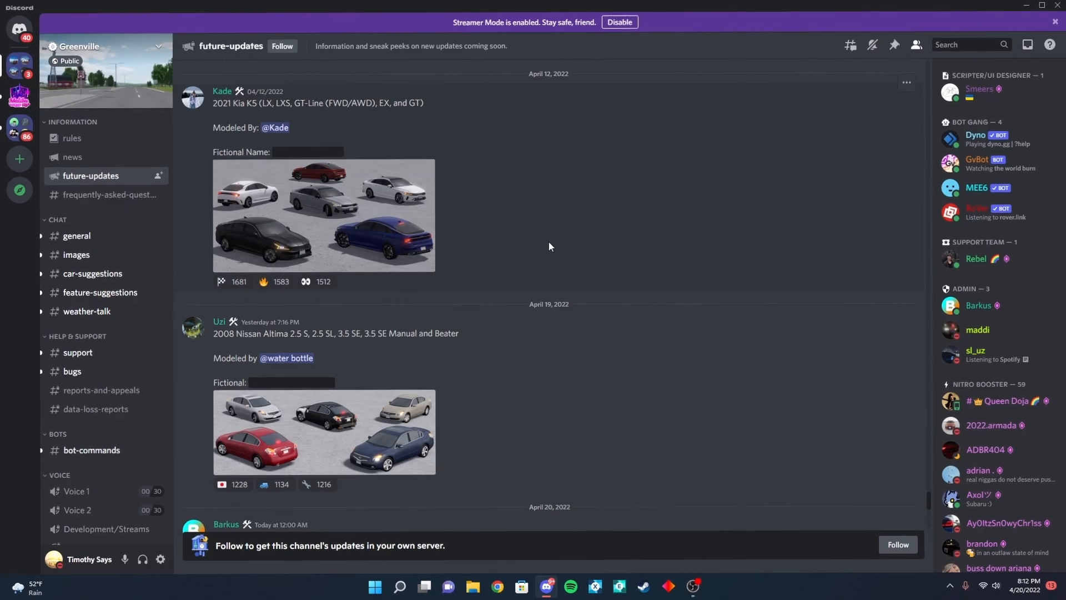
- Scroll past the Kia K5 post to the 2008 Nissan Altima post and park ranger Charger tweet
scroll("down", 3)
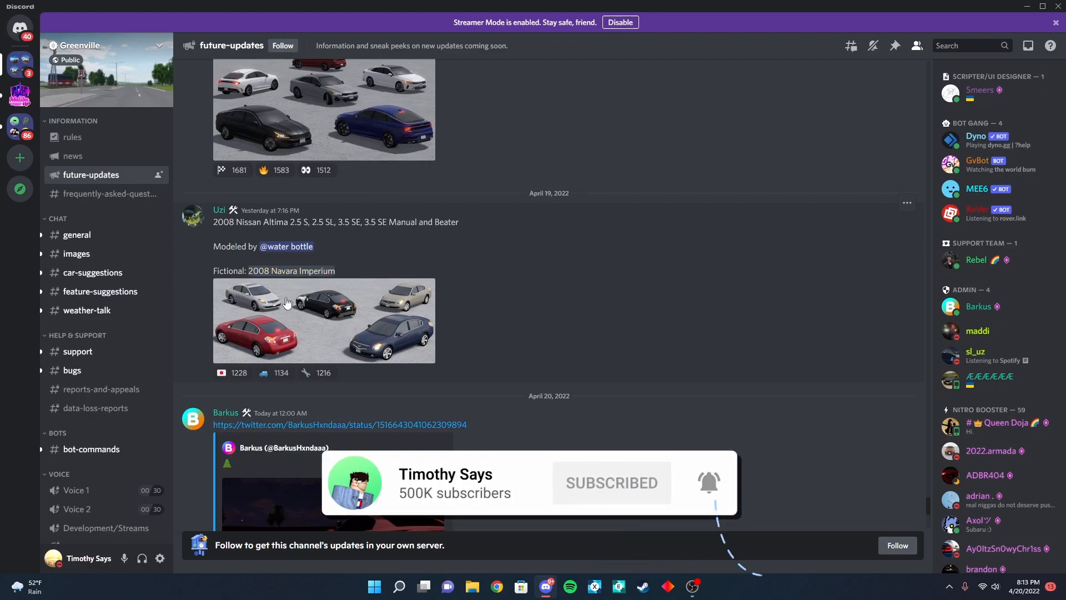
left_click(324, 320)
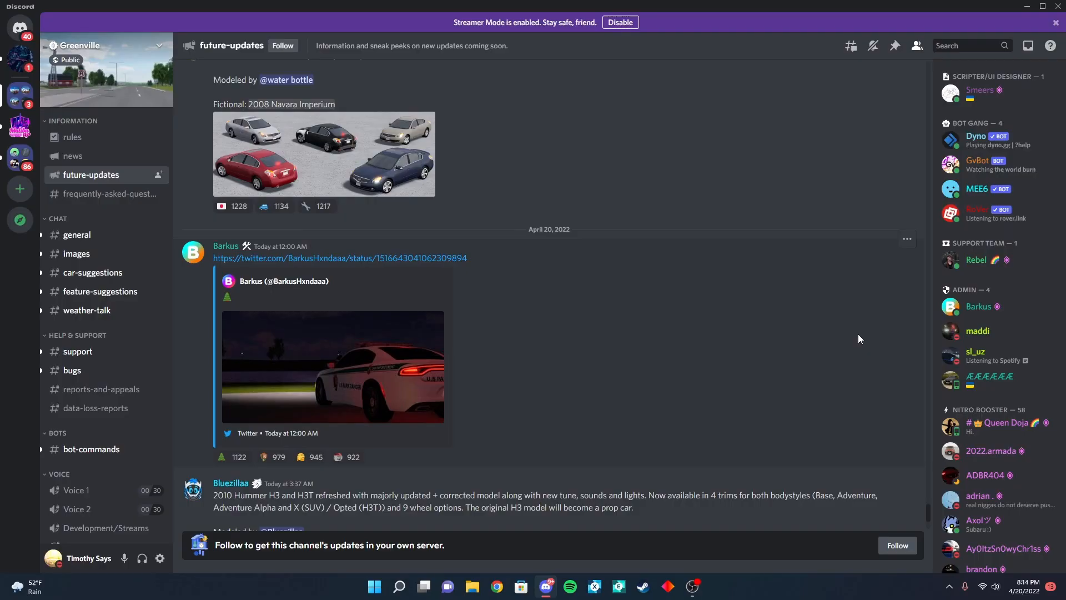
mouse_move(276, 347)
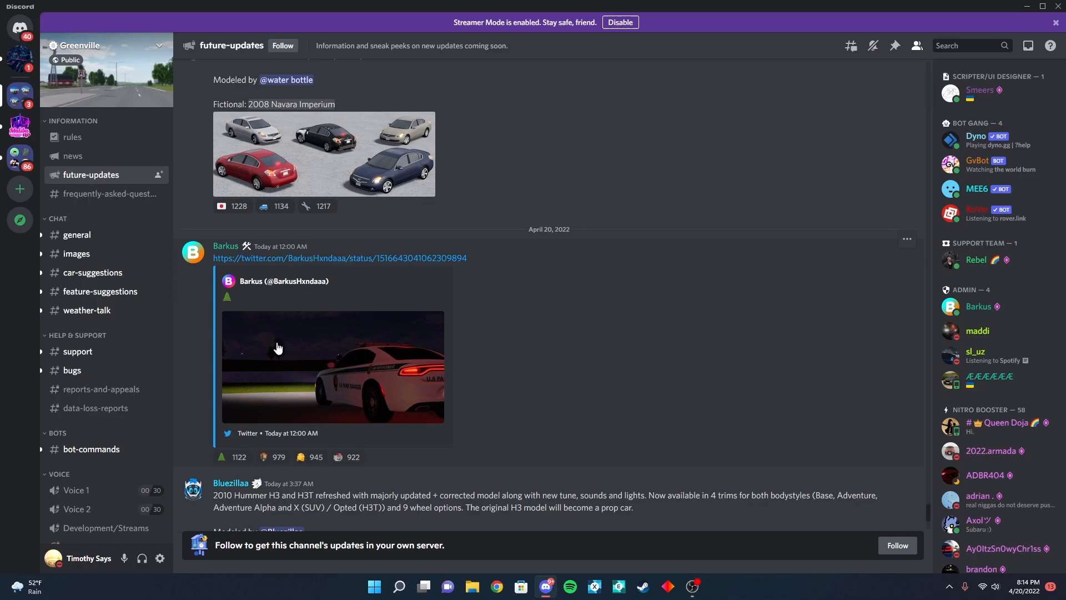
mouse_move(339, 379)
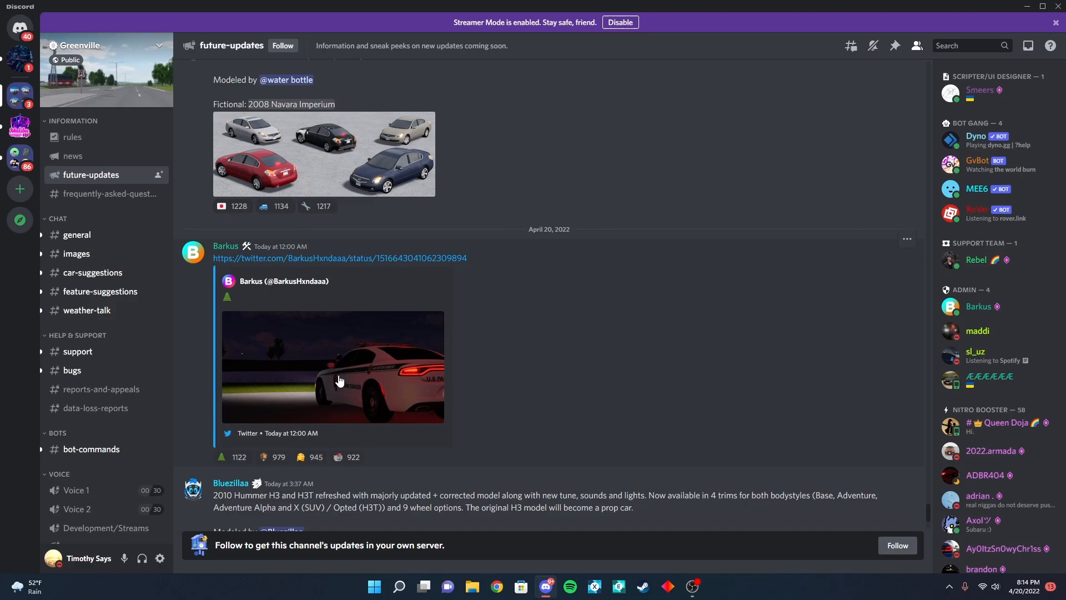
- Enlarge the park ranger Charger image from the April 20 tweet
left_click(332, 367)
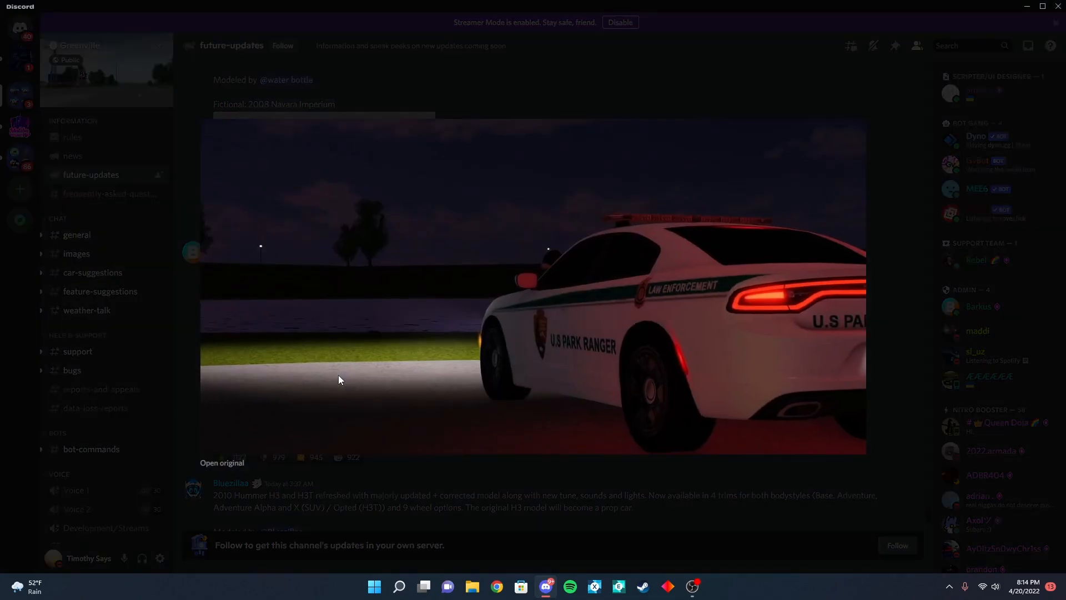
mouse_move(273, 420)
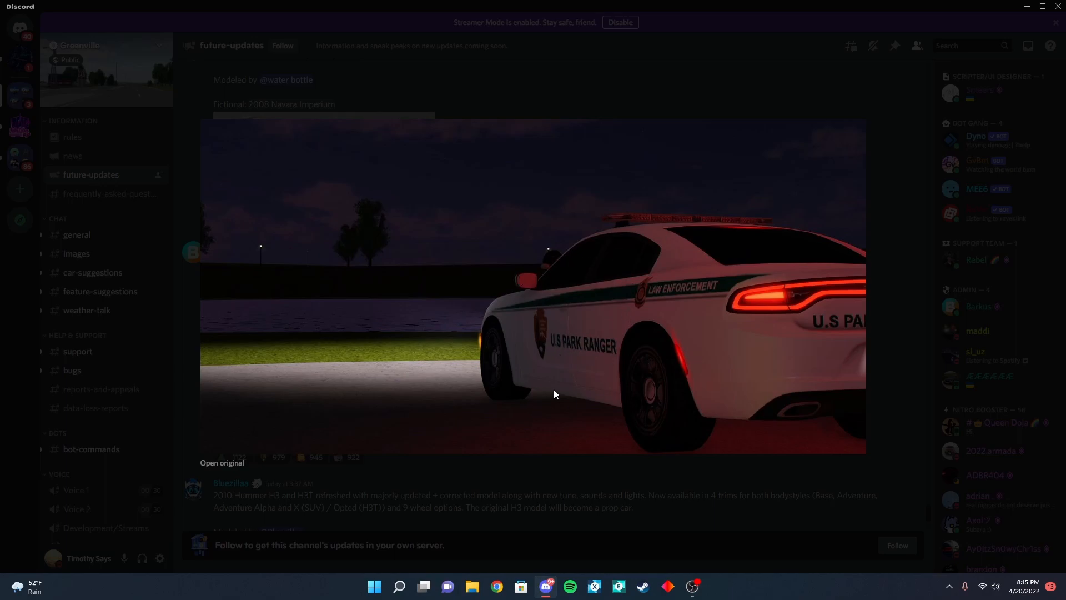
mouse_move(852, 304)
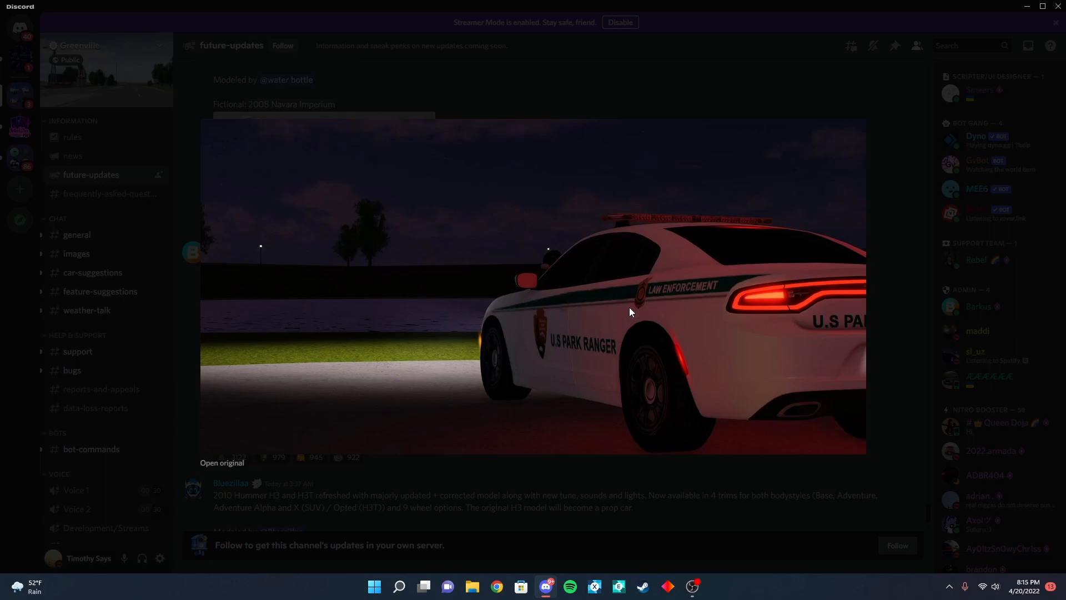
mouse_move(534, 291)
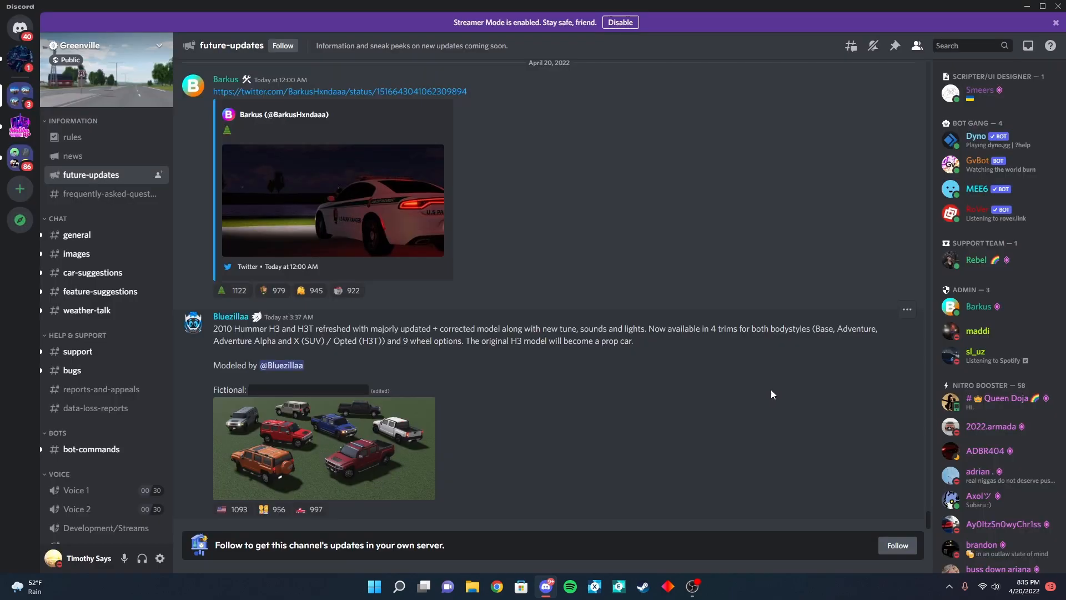
mouse_move(246, 358)
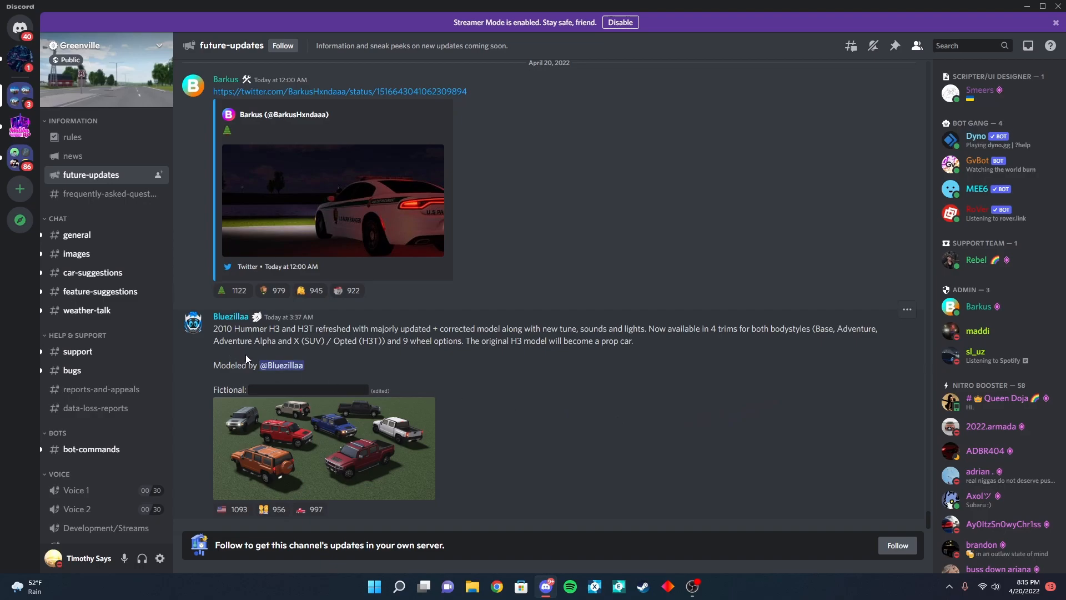
mouse_move(249, 377)
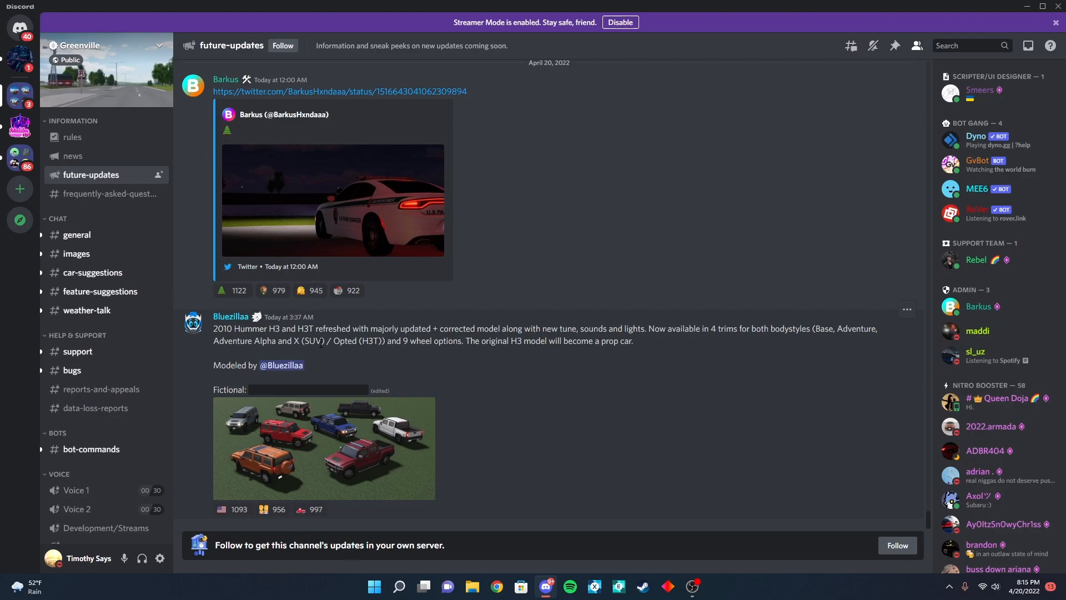
- Enlarge the Bluezillaa Hummer H3 and H3T lineup image thumbnail
left_click(323, 448)
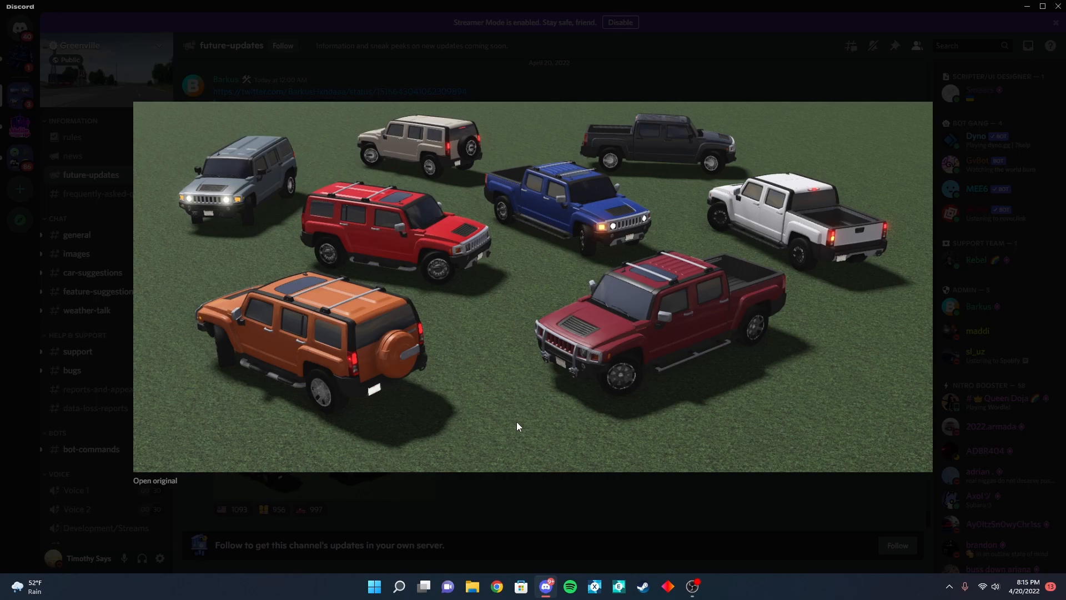
mouse_move(611, 228)
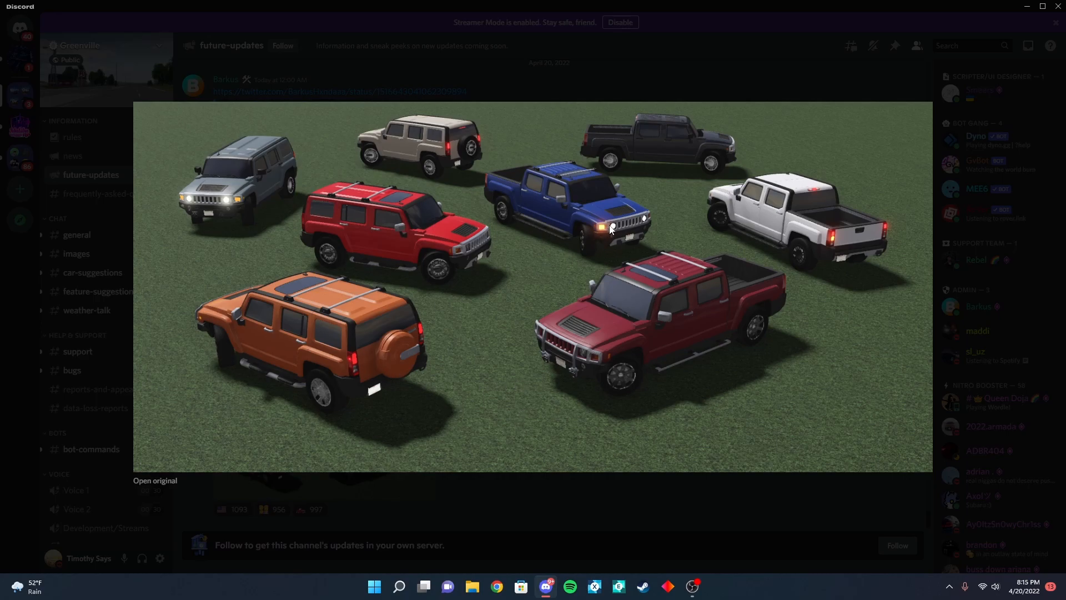
mouse_move(650, 225)
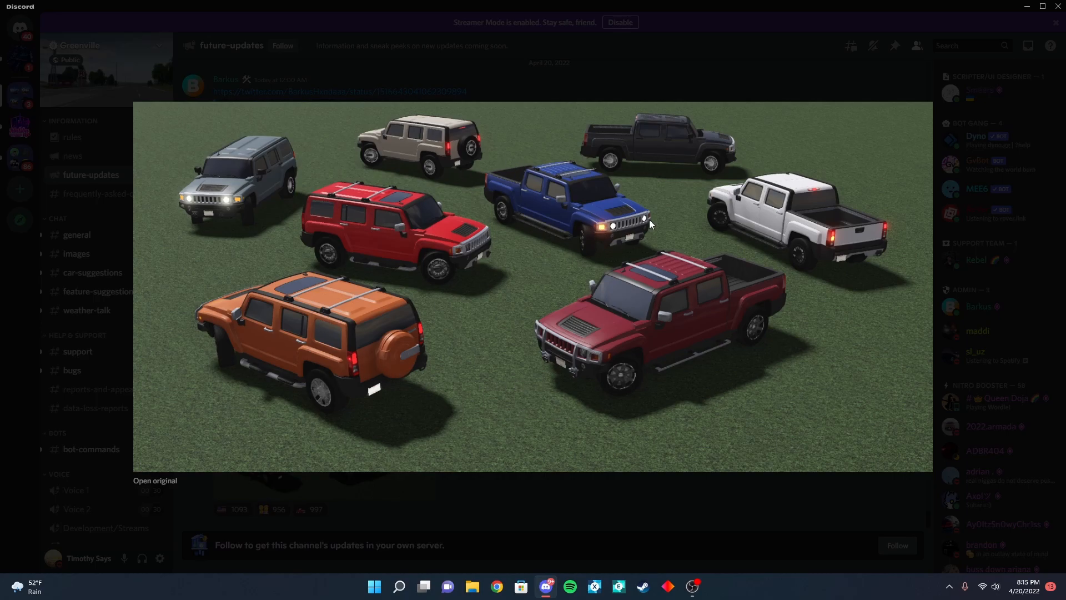
mouse_move(687, 291)
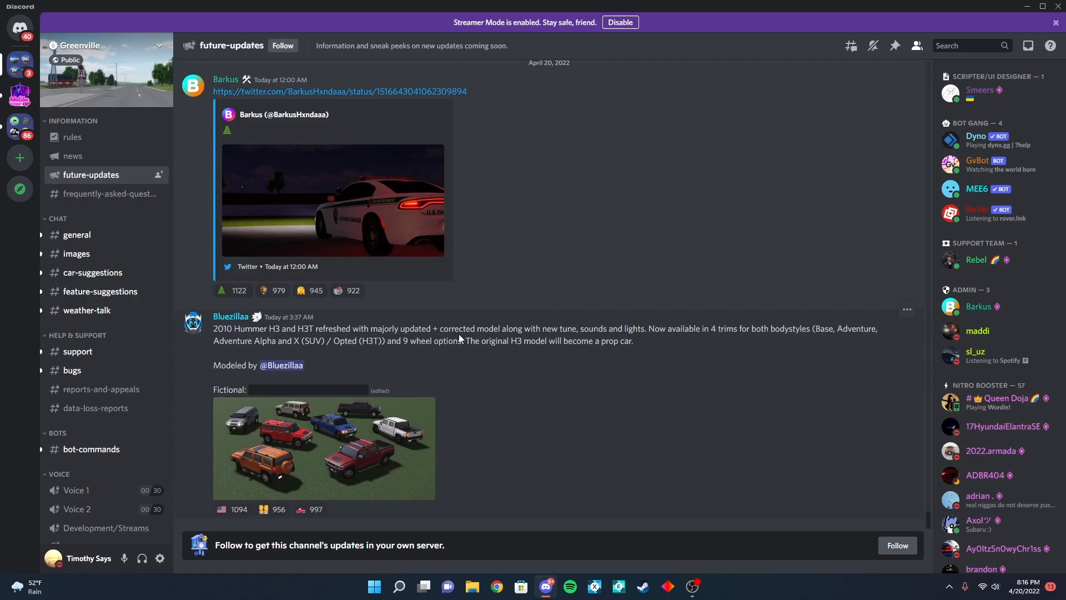
left_click_drag(213, 328, 438, 329)
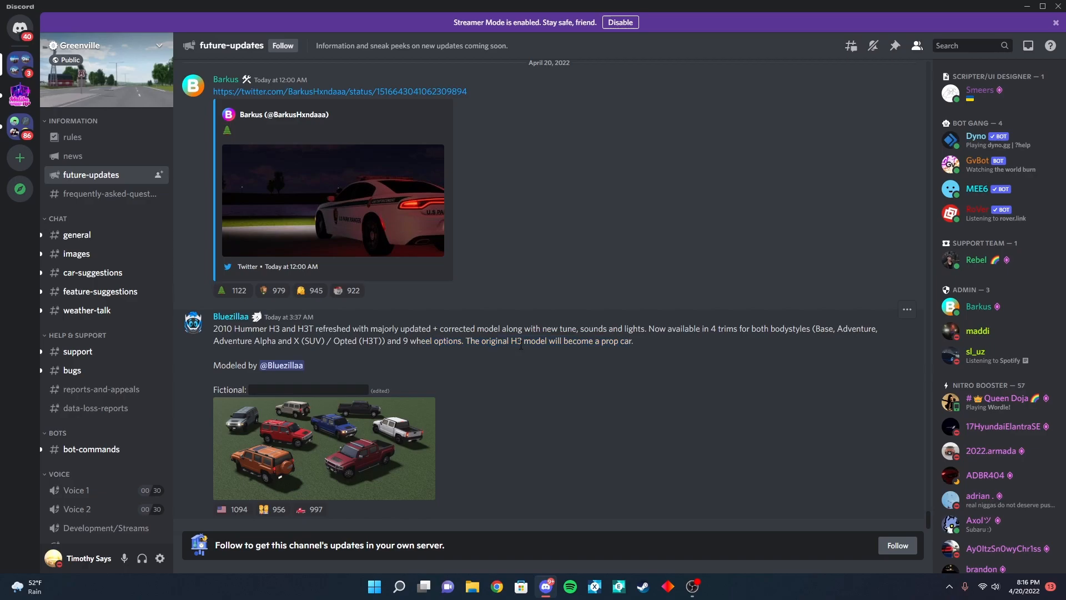
mouse_move(372, 385)
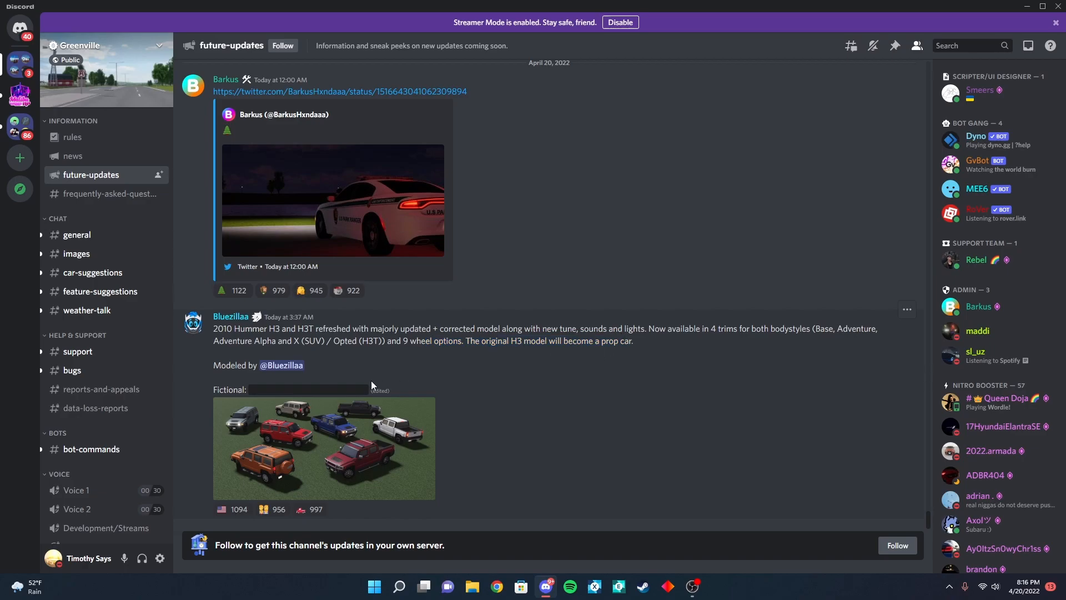